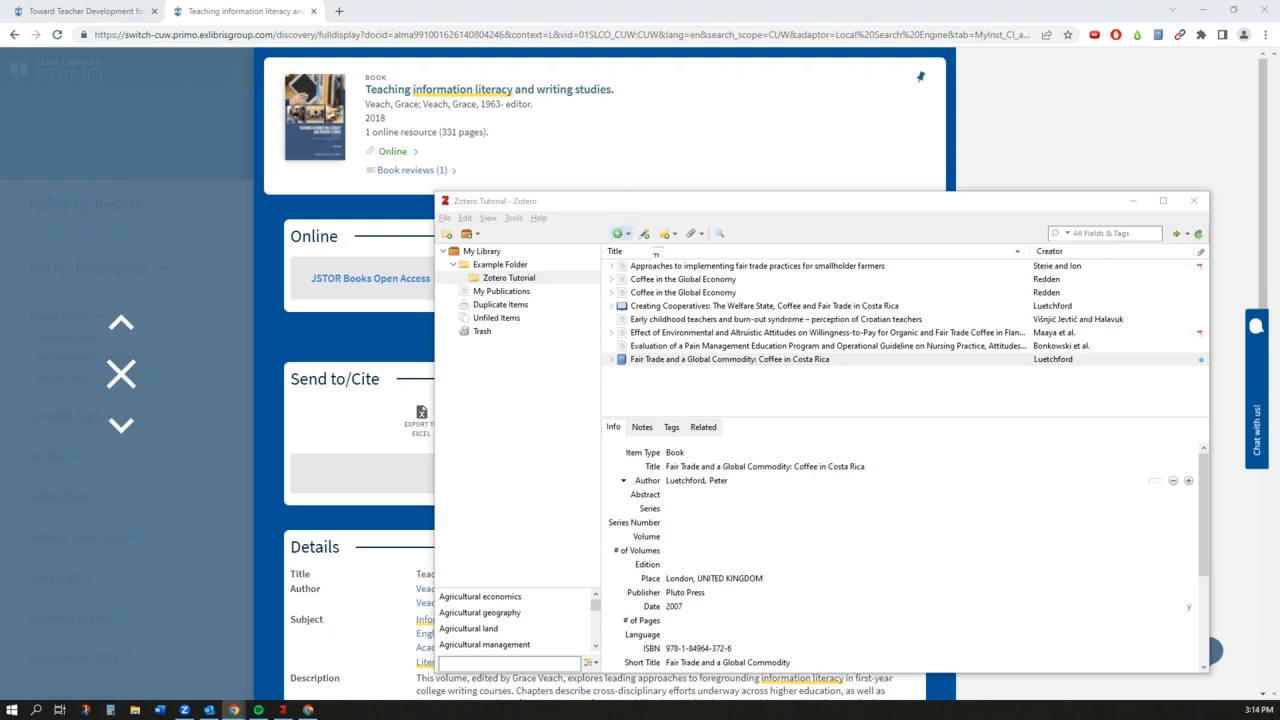
Save the Primo record for 'Teaching information literacy and writing studies' to Zotero via the right-click menu
left_click(618, 233)
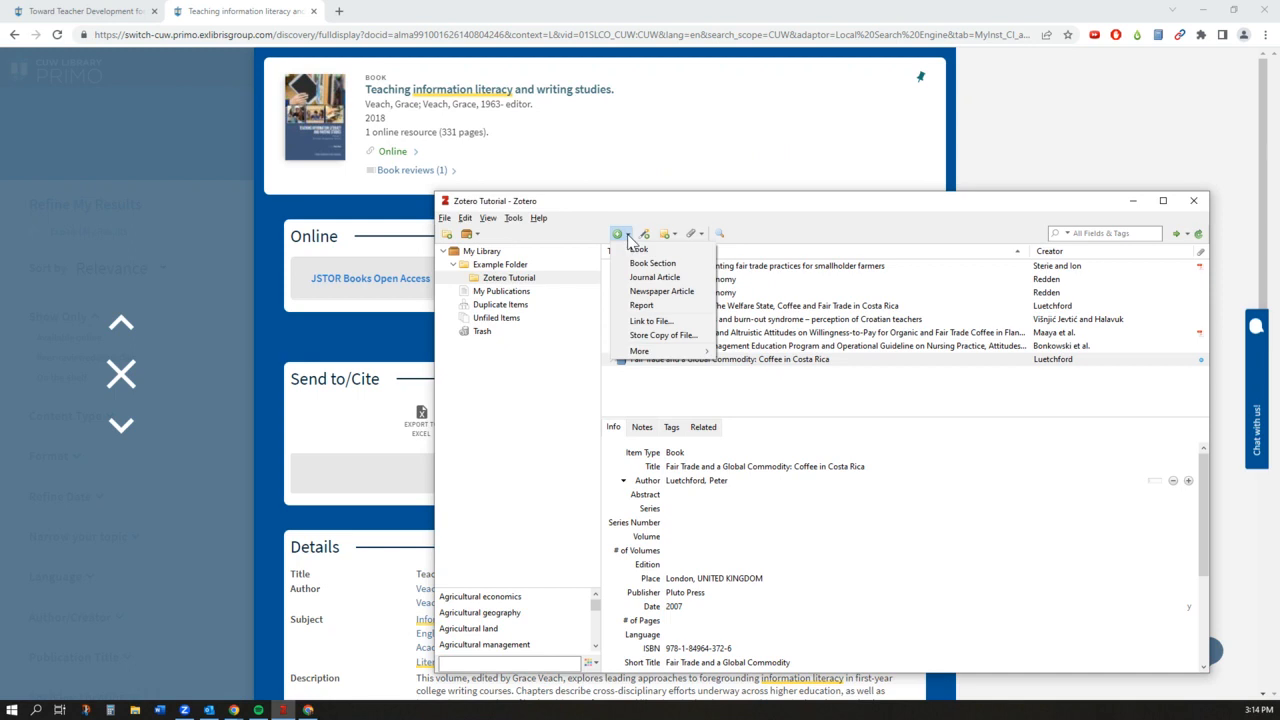
mouse_move(642, 305)
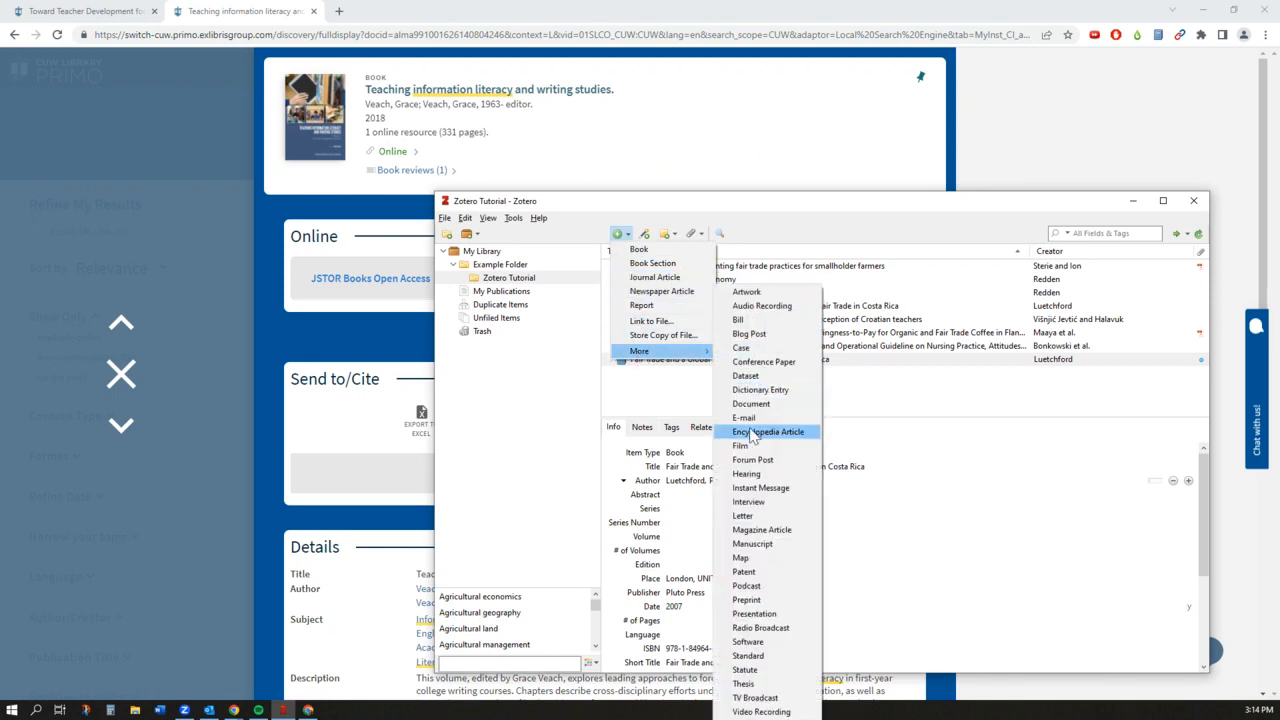
mouse_move(762, 305)
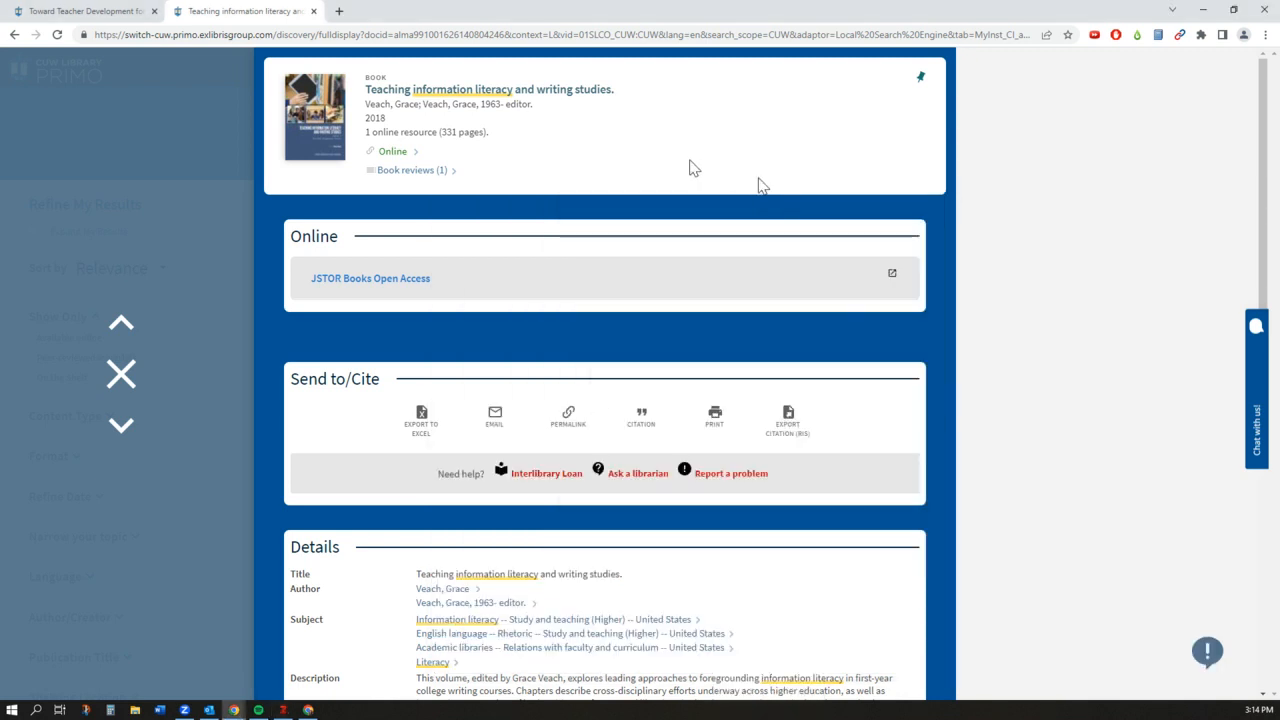
mouse_move(612, 158)
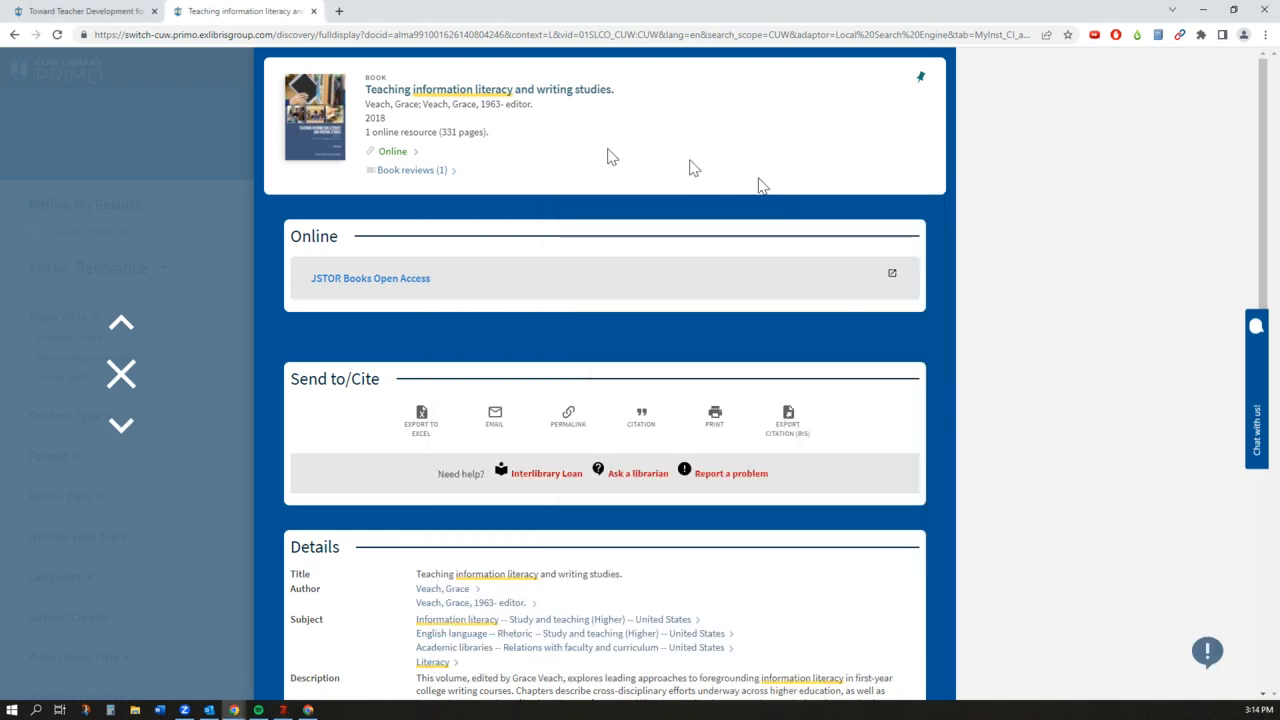
right_click(612, 155)
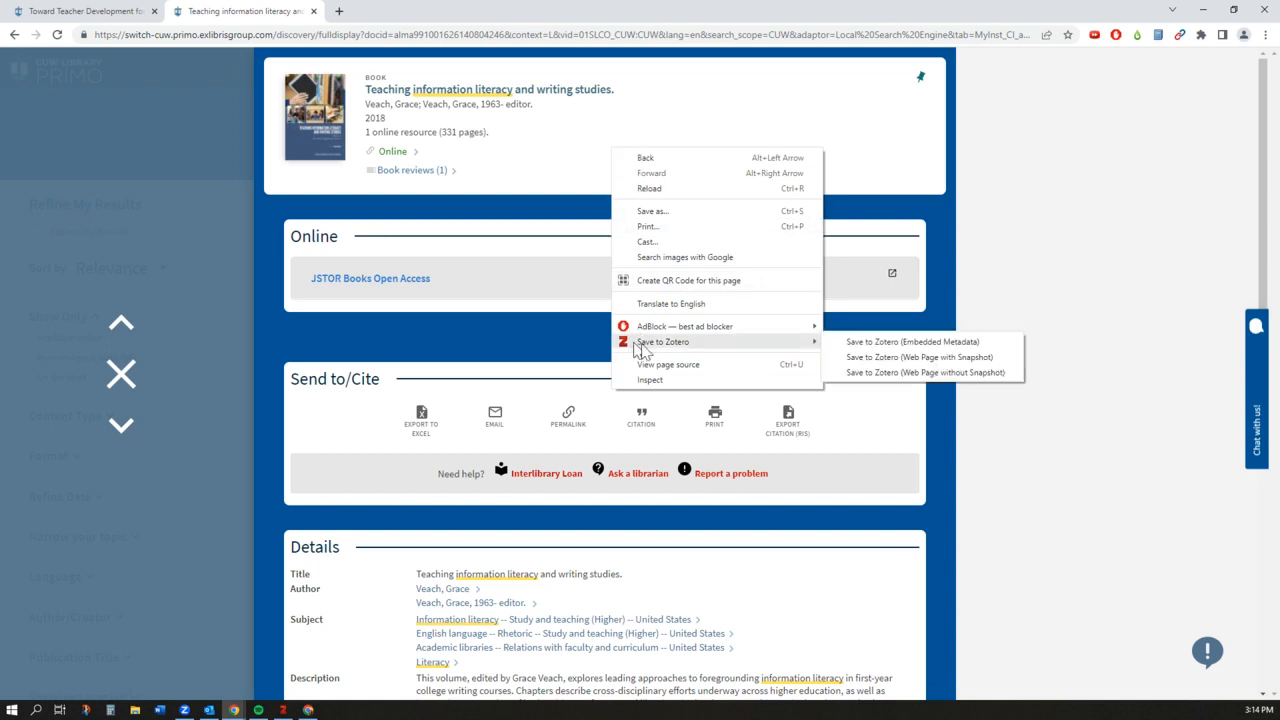
left_click(924, 372)
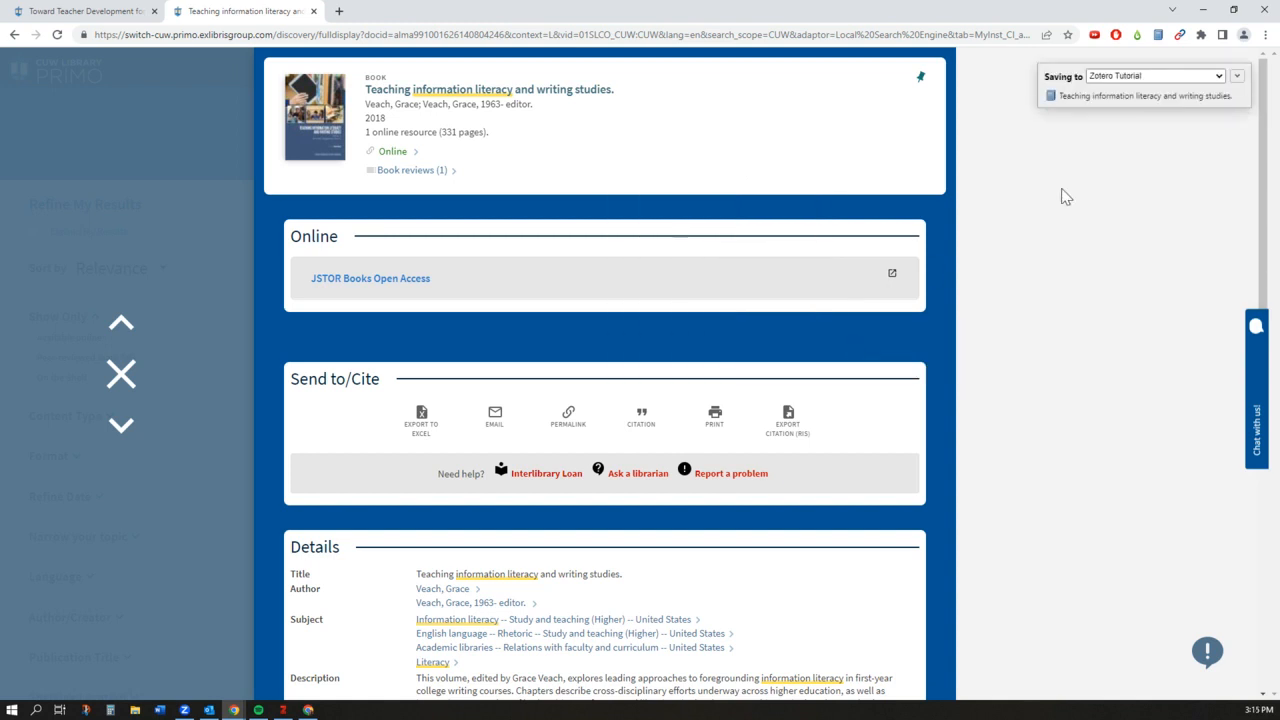